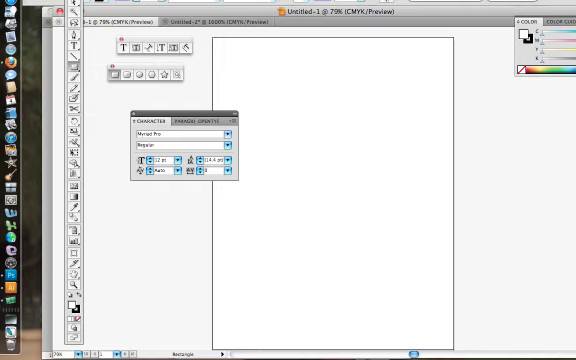
# - Draw a rectangle on the artboard and fill it with pink from the Color Picker
pyautogui.moveTo(292, 74); pyautogui.dragTo(388, 146)
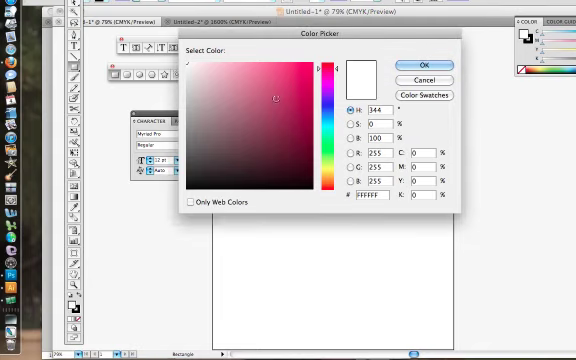
pyautogui.click(428, 62)
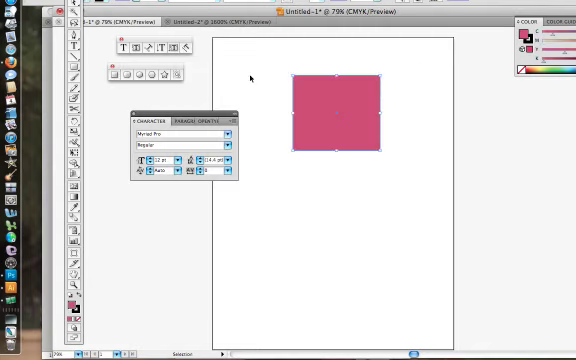
# - Cut the rectangle's path with the Scissors tool and move the narrow strip aside
pyautogui.moveTo(340, 110); pyautogui.dragTo(322, 140)
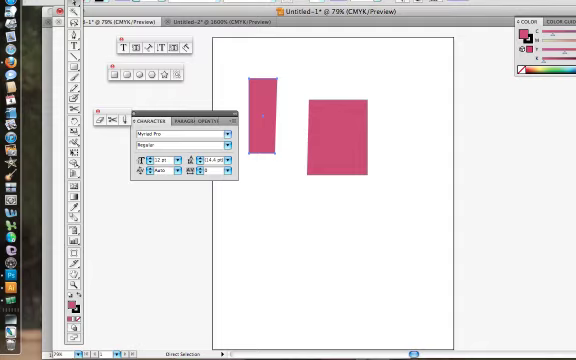
# - Delete the narrow cut-off strip and then the remaining rectangle piece
pyautogui.click(262, 118)
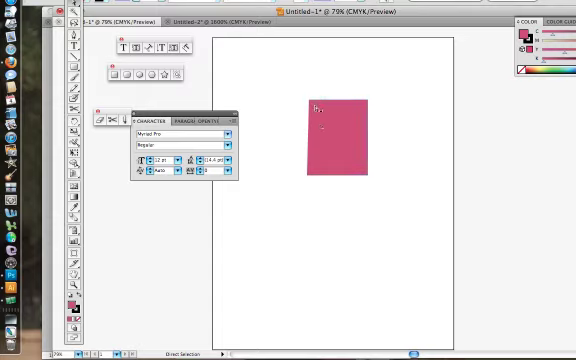
pyautogui.press('Delete')
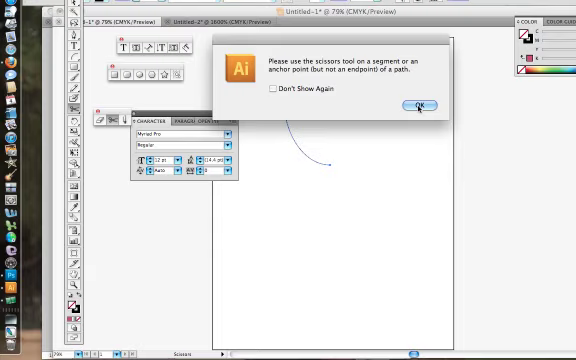
# - Dismiss the Scissors endpoint warning and select the remaining short arc piece
pyautogui.click(416, 104)
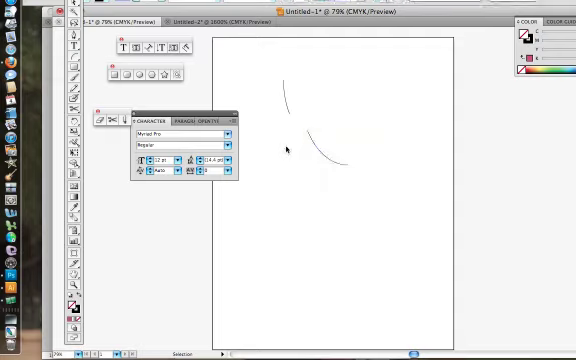
pyautogui.moveTo(308, 112)
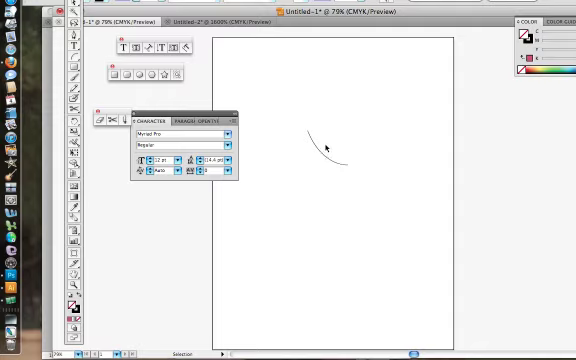
pyautogui.click(324, 144)
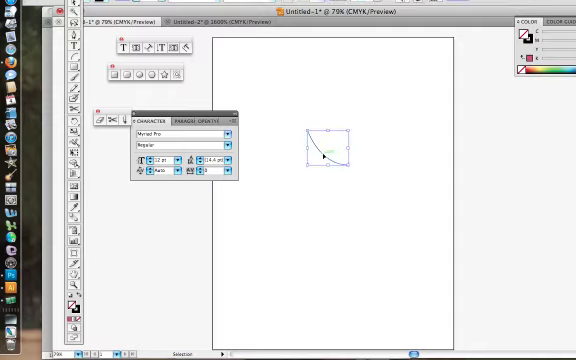
# - Delete the arc, draw a pink hexagon with the Polygon tool and dismiss the endpoint warning
pyautogui.press('Delete')
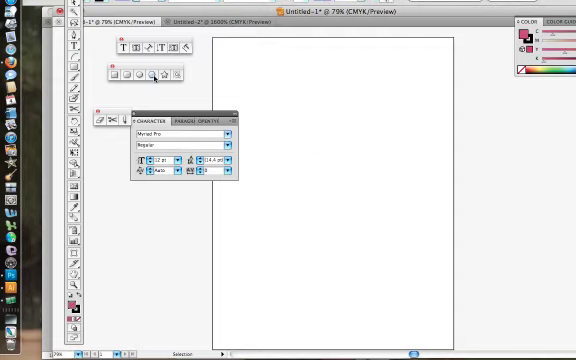
pyautogui.moveTo(280, 60); pyautogui.dragTo(336, 120)
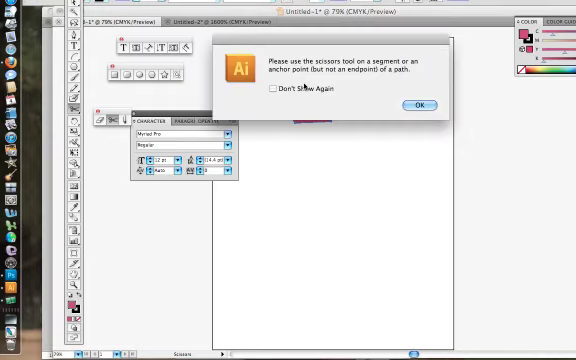
pyautogui.click(416, 104)
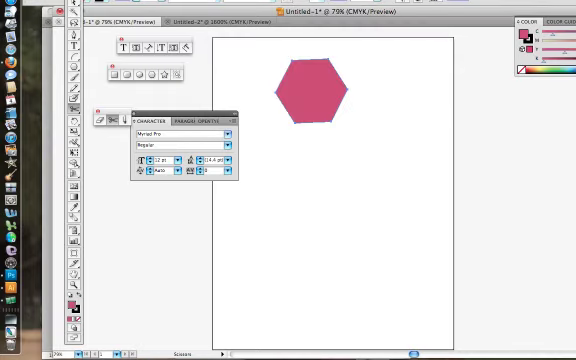